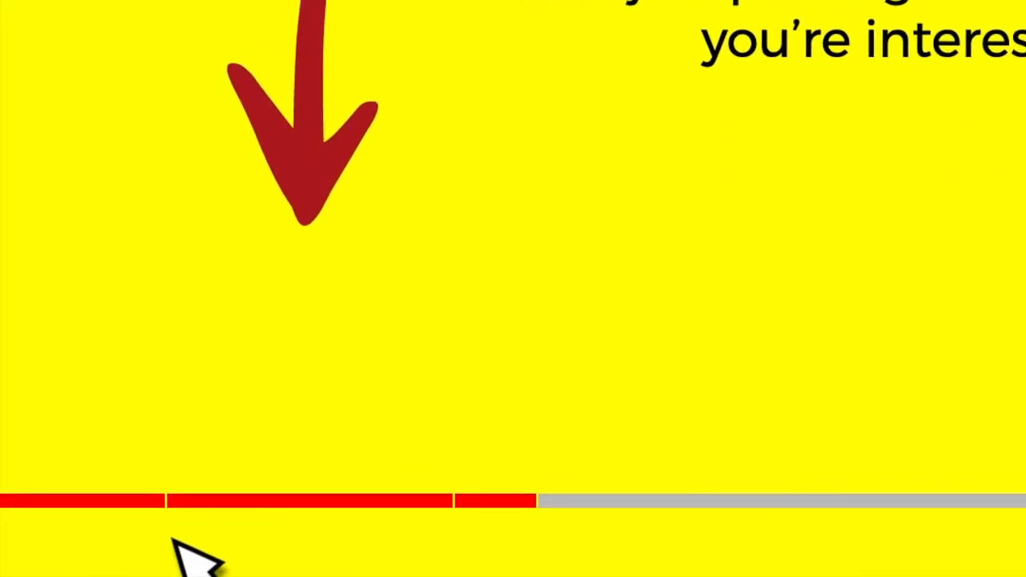
pyautogui.moveTo(532, 504)
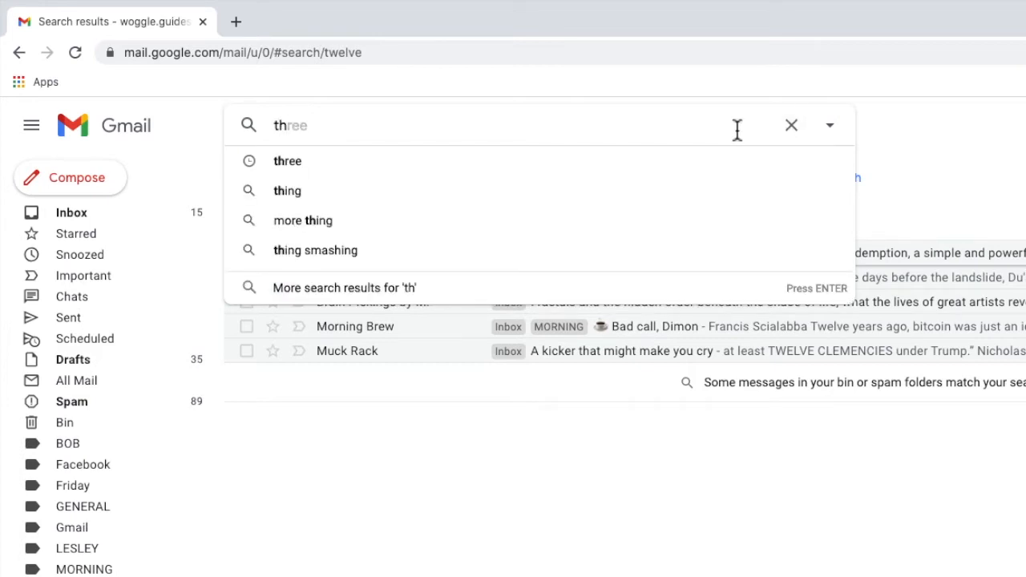
pyautogui.moveTo(702, 160)
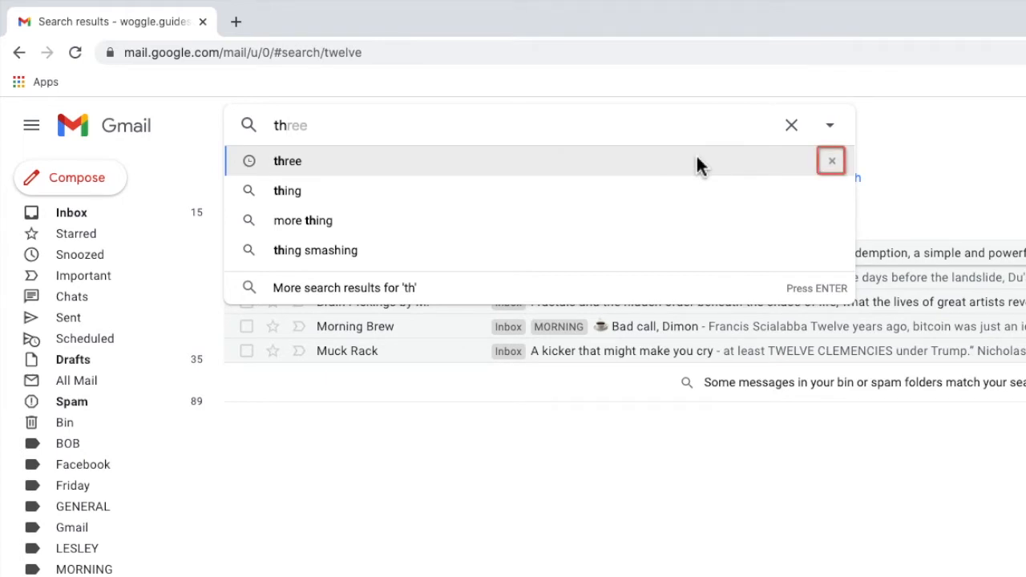
pyautogui.moveTo(751, 168)
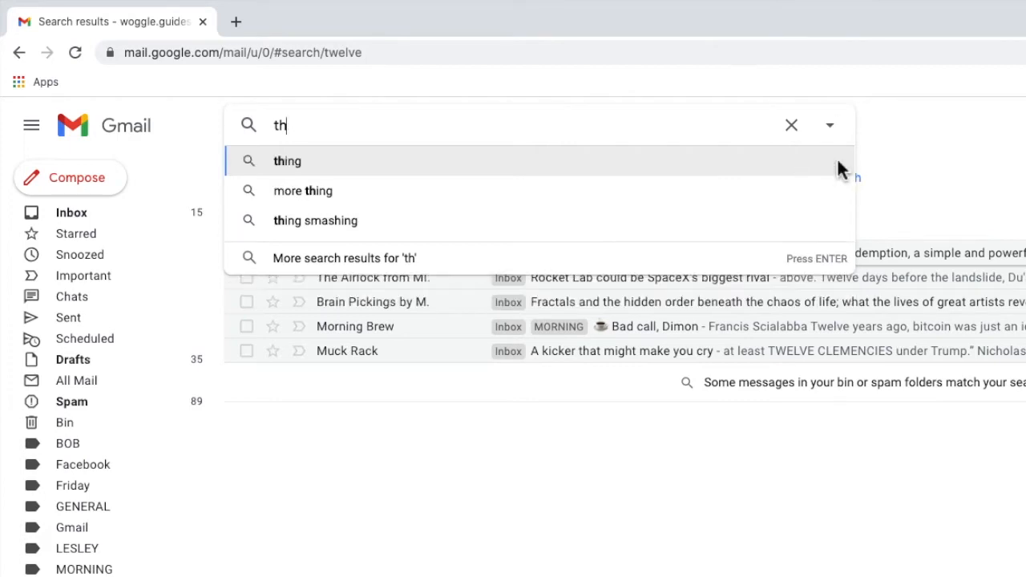
pyautogui.moveTo(706, 122)
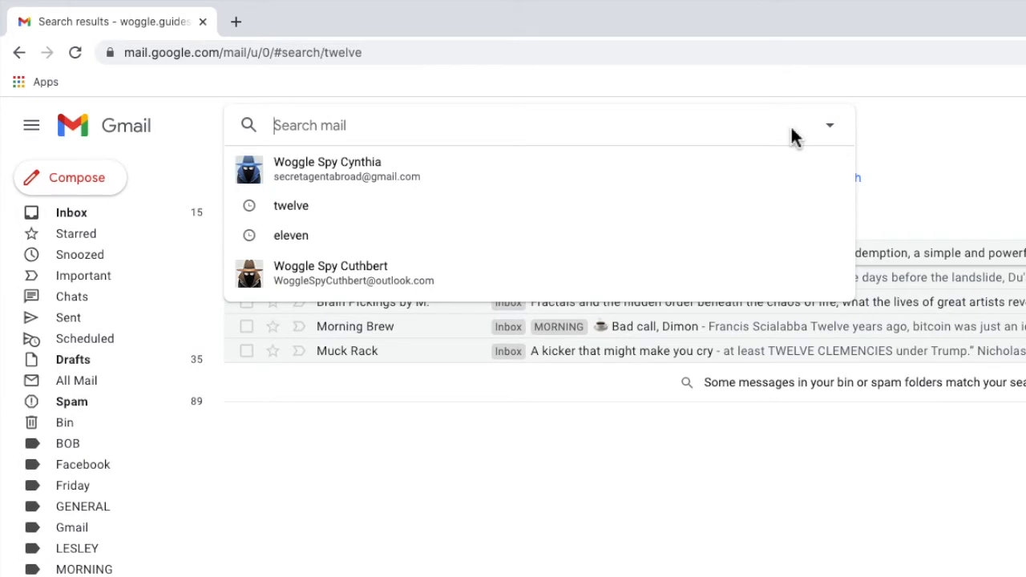
pyautogui.moveTo(837, 212)
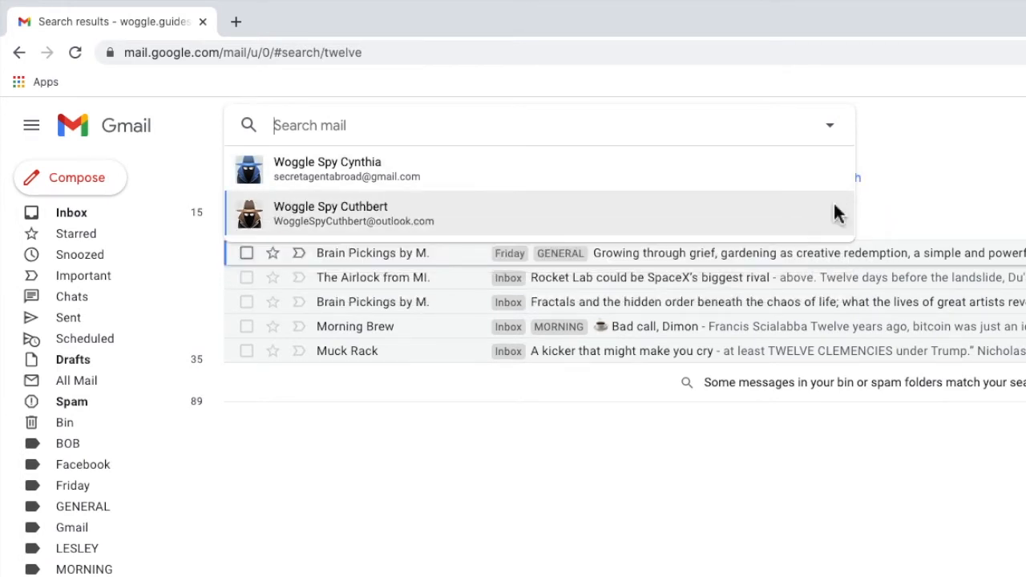
# Close the Gmail search suggestions and navigate to the Google homepage.
pyautogui.click(907, 195)
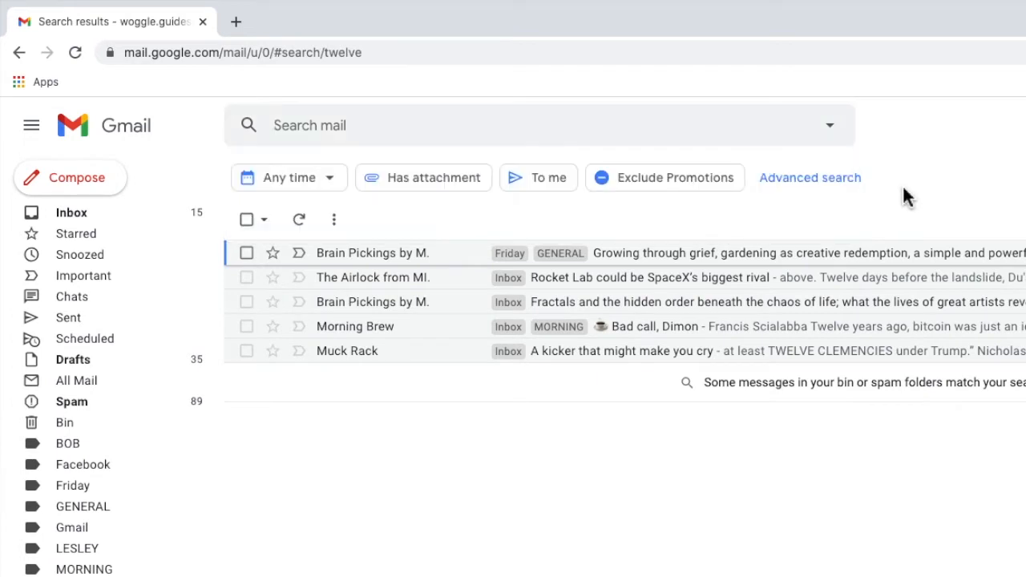
pyautogui.click(521, 125)
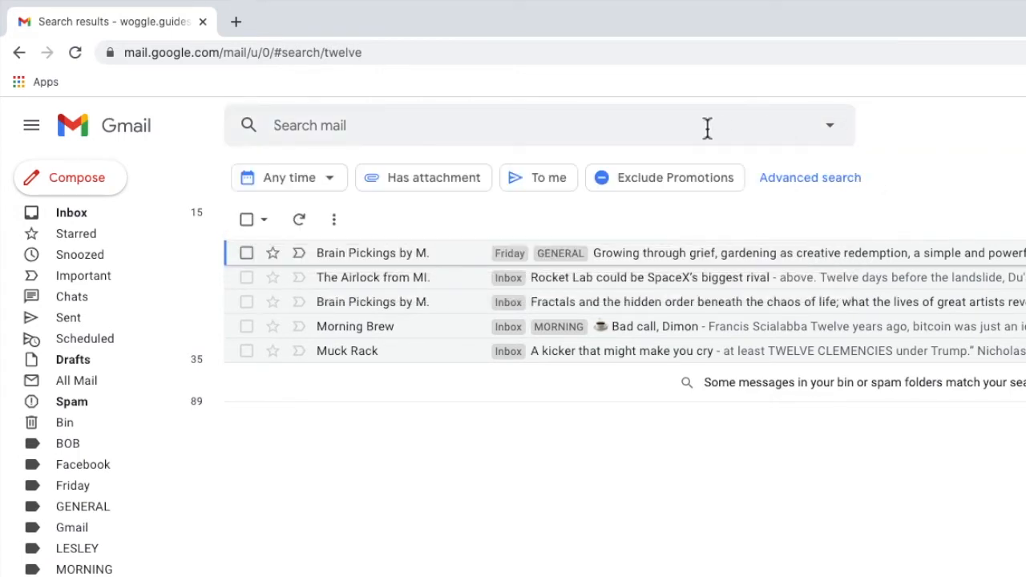
pyautogui.click(482, 126)
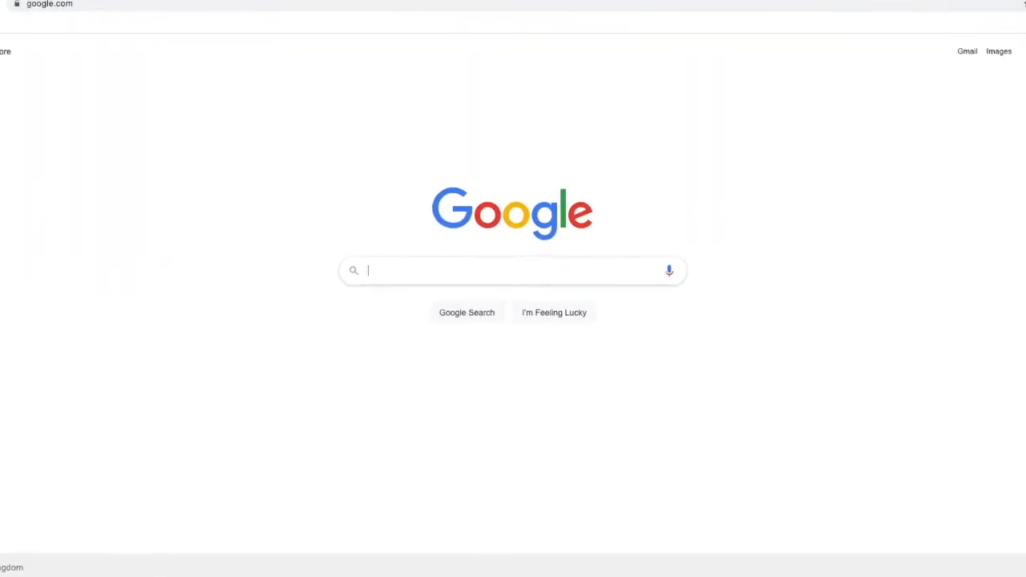
# Search Google for 'myactivity' and open the 'Welcome to My Activity' result.
pyautogui.write('myactivi')
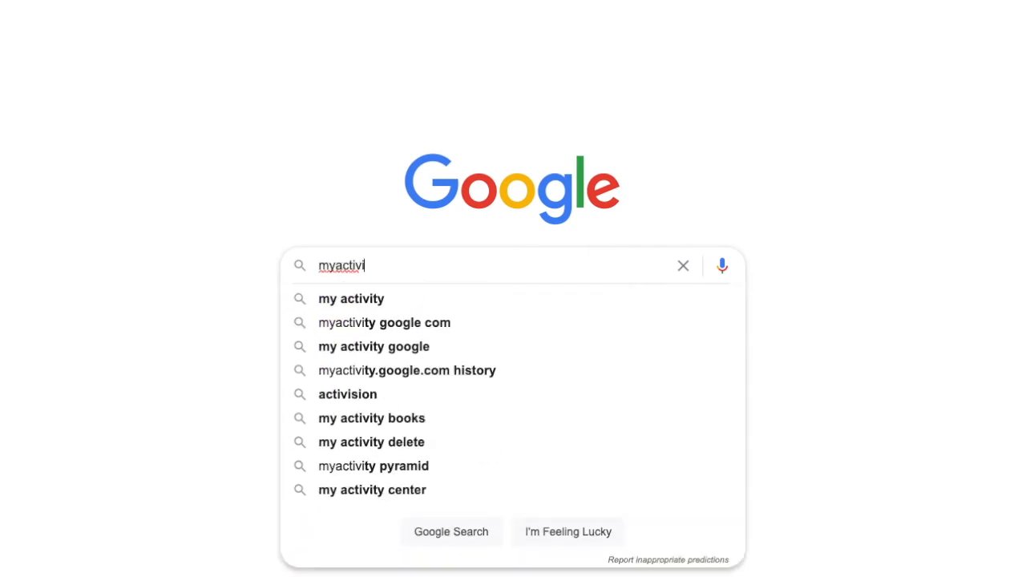
pyautogui.press('Return')
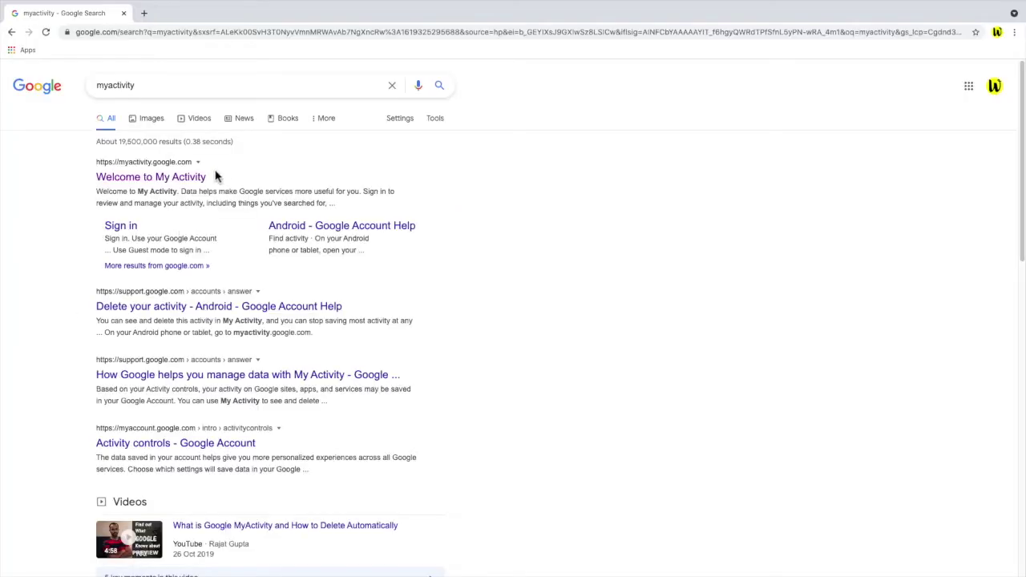
pyautogui.moveTo(151, 177)
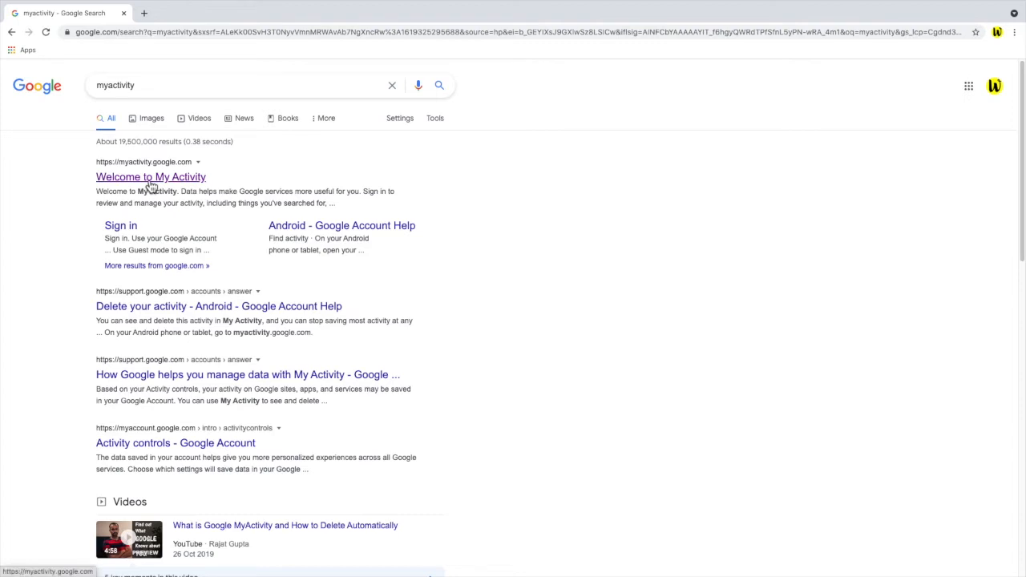
pyautogui.click(151, 177)
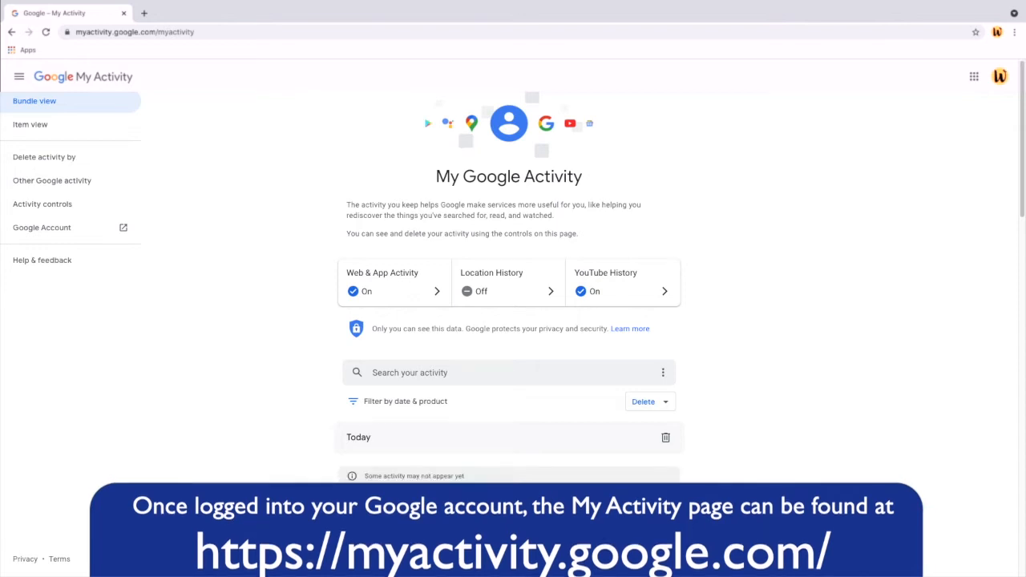
# Filter My Activity by product so only Gmail activity is shown.
pyautogui.scroll(-3)
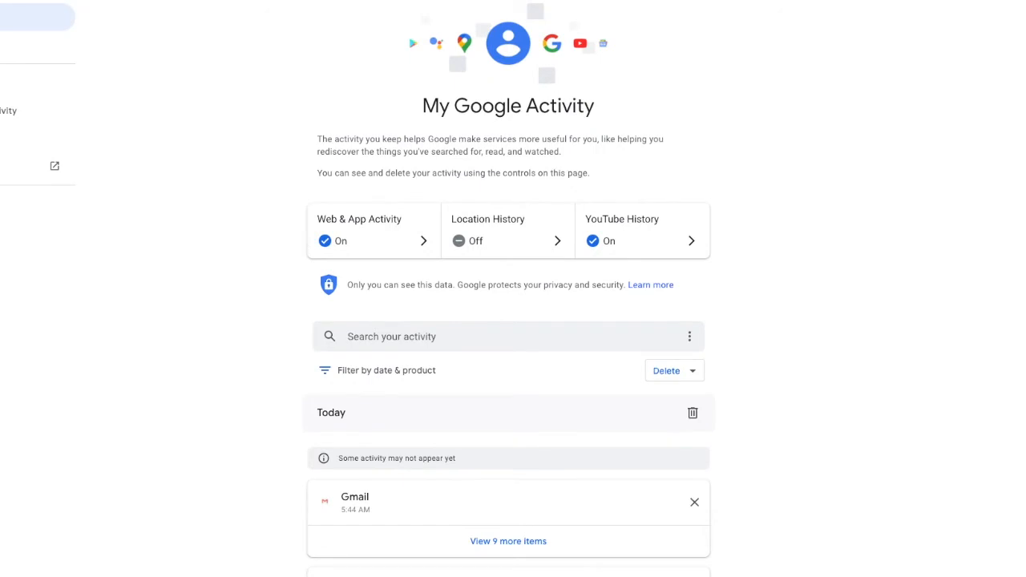
pyautogui.moveTo(232, 300)
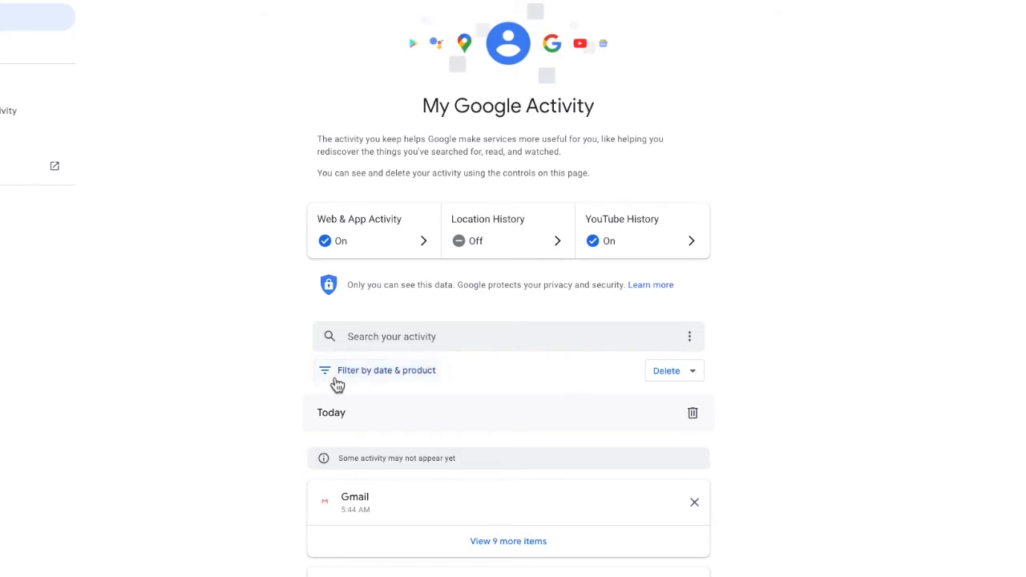
pyautogui.click(385, 369)
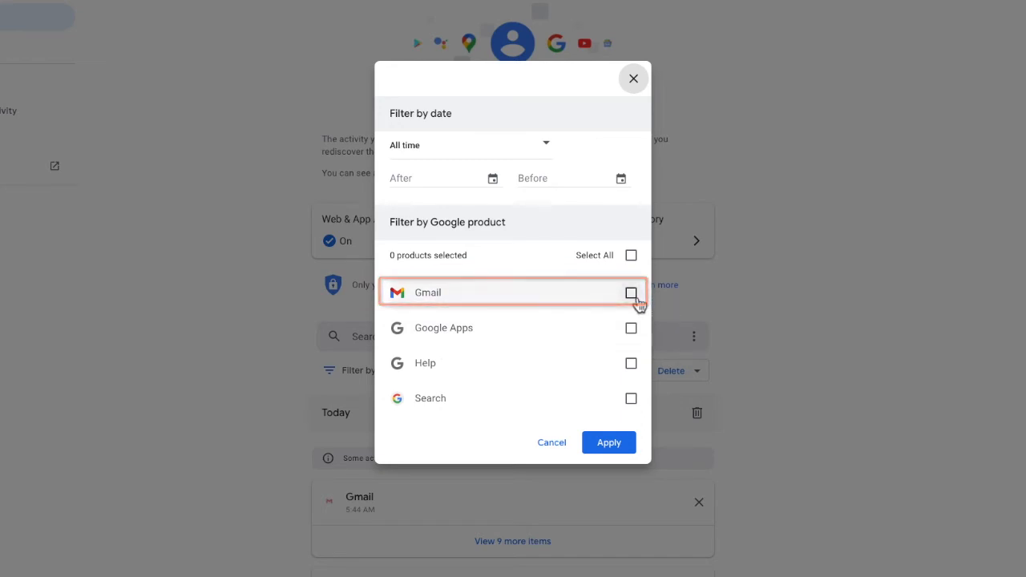
pyautogui.click(632, 292)
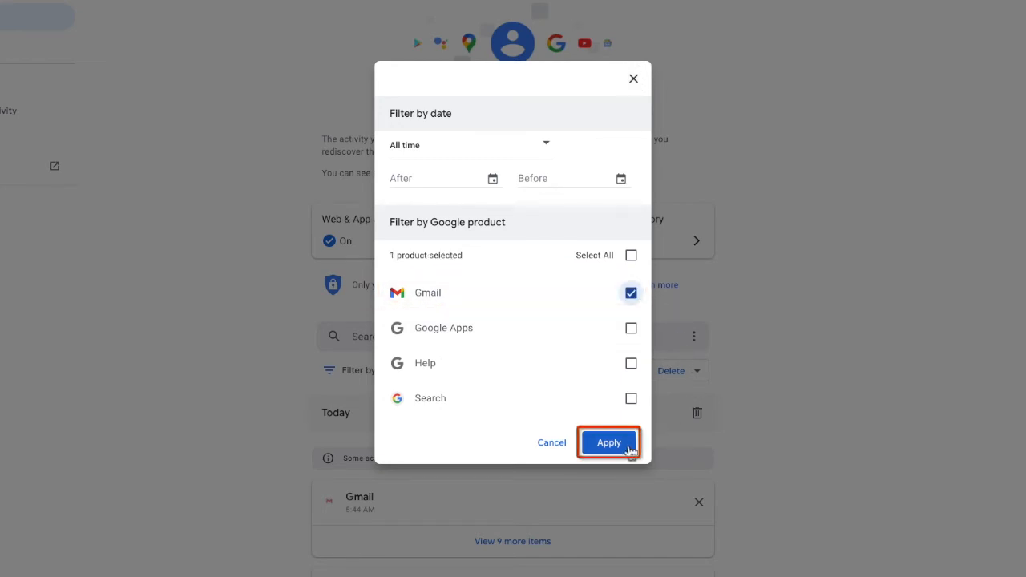
pyautogui.click(610, 442)
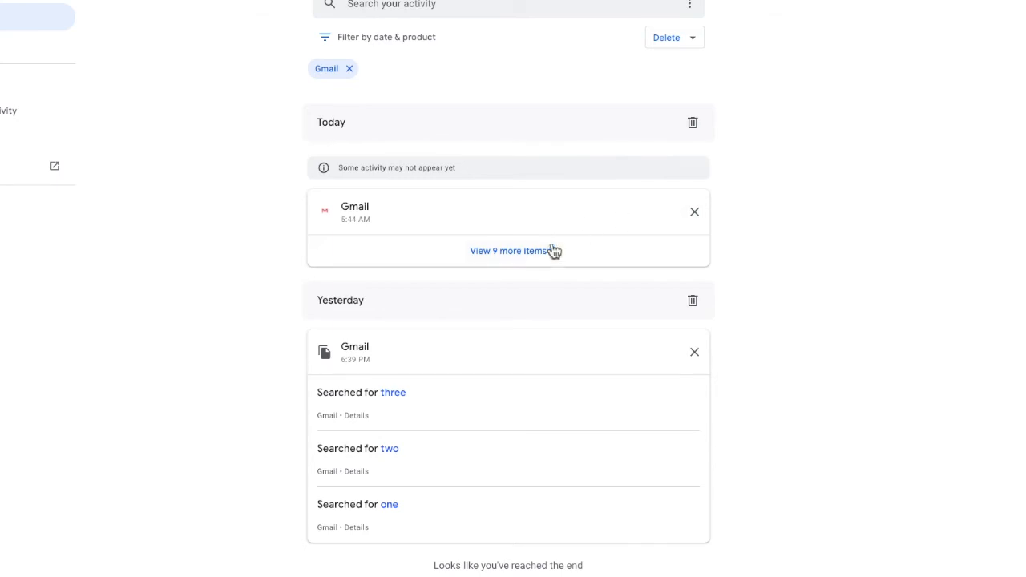
# Expand today's Gmail items and delete the single search for 'ten'.
pyautogui.click(508, 250)
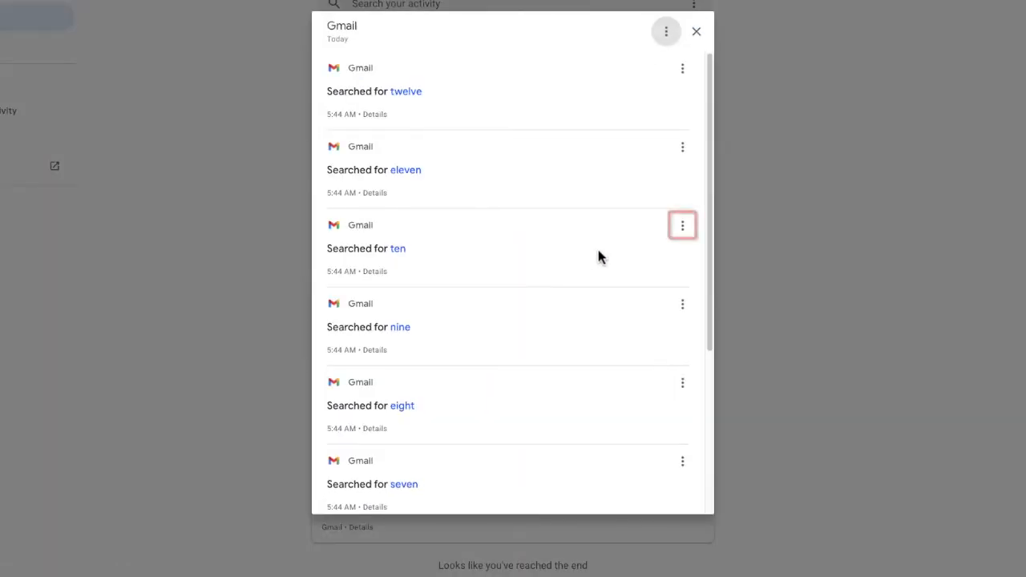
pyautogui.moveTo(683, 225)
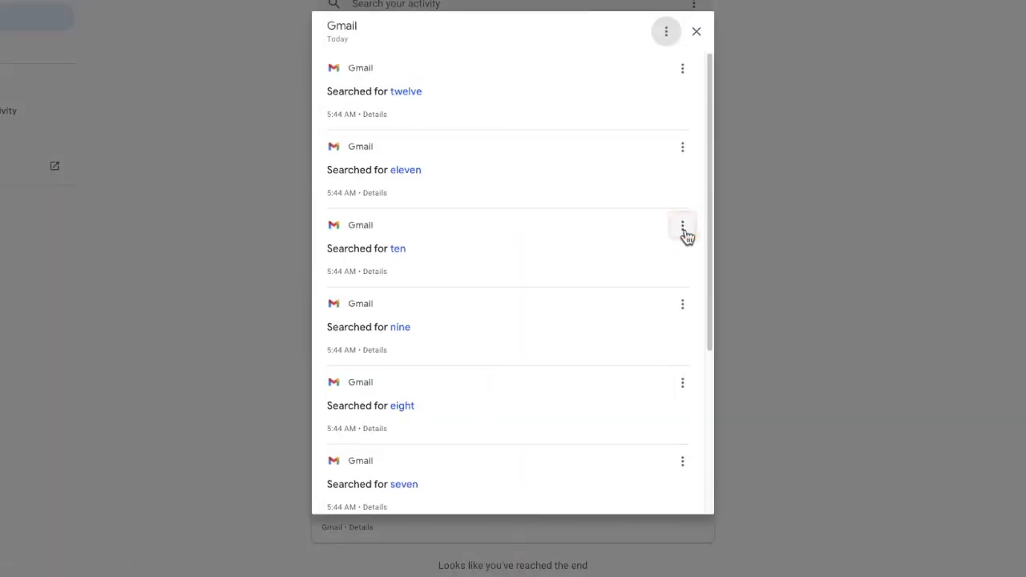
pyautogui.click(683, 224)
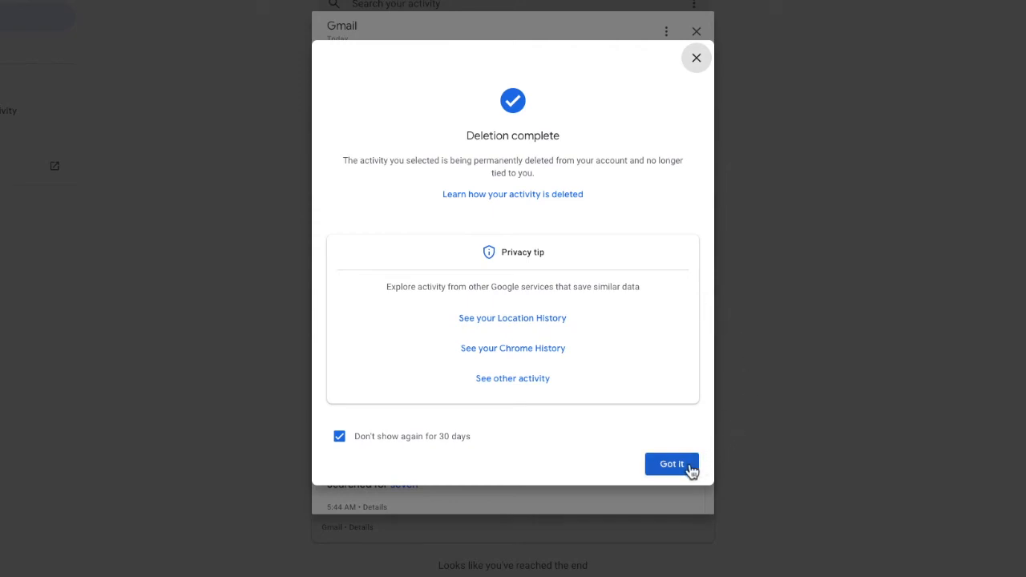
pyautogui.click(671, 465)
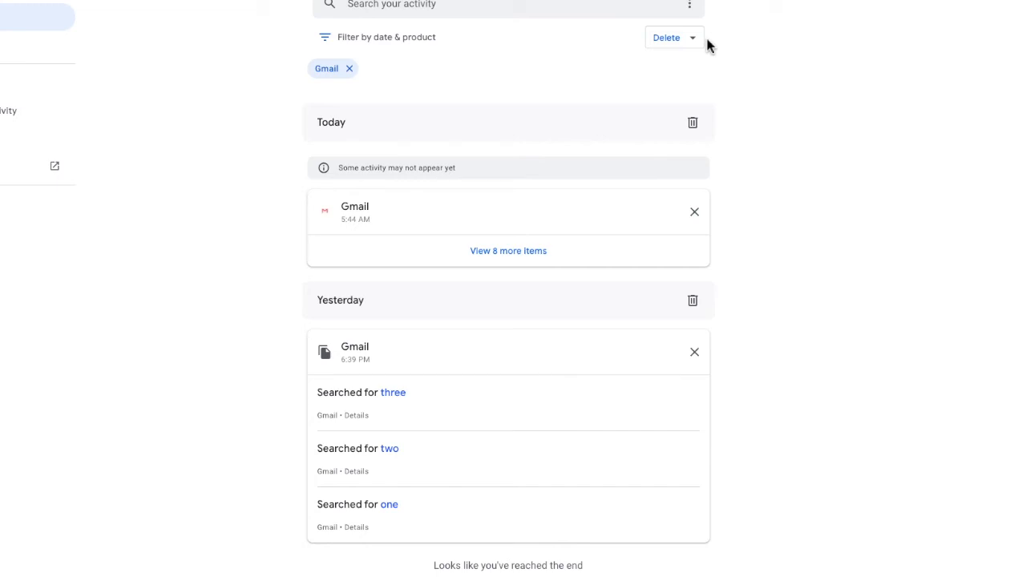
pyautogui.moveTo(693, 121)
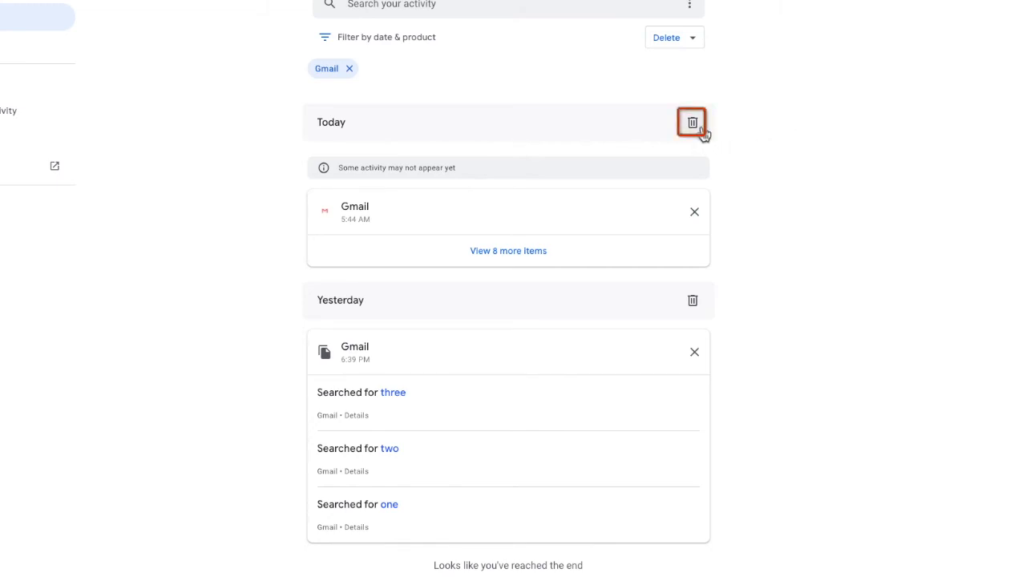
# Delete today's whole Gmail activity group via its trash icon and confirm.
pyautogui.click(693, 121)
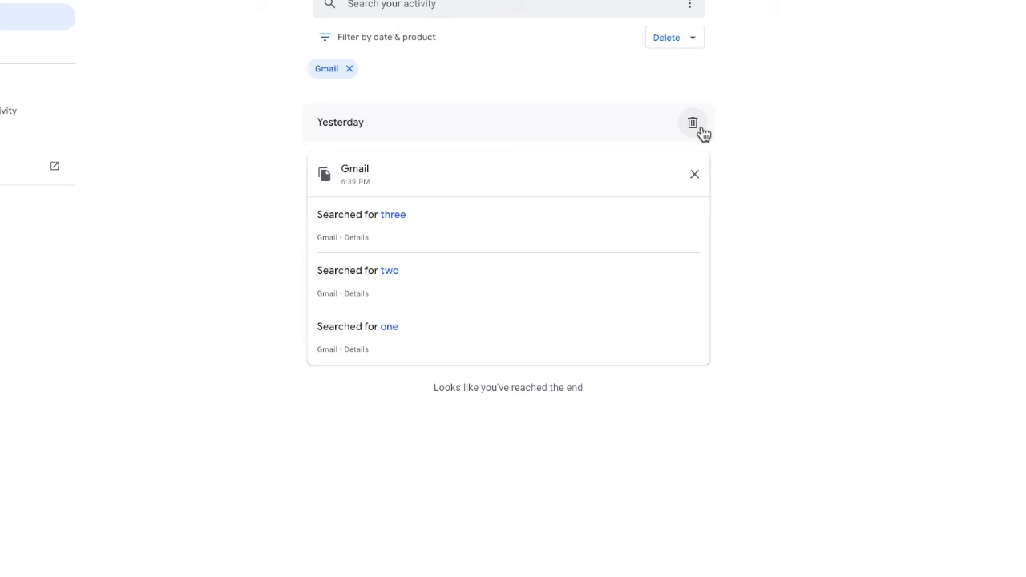
pyautogui.click(693, 122)
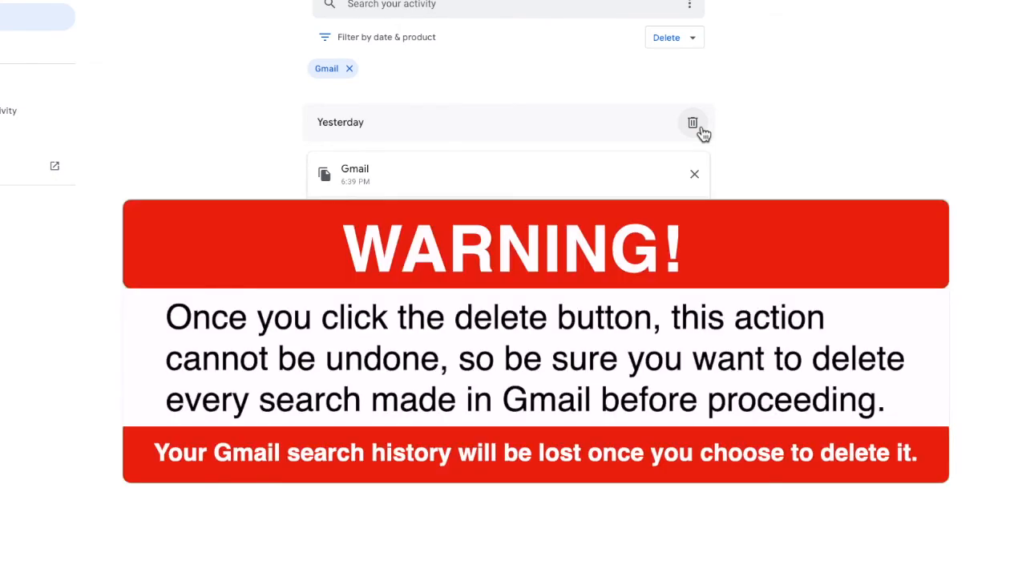
pyautogui.moveTo(715, 45)
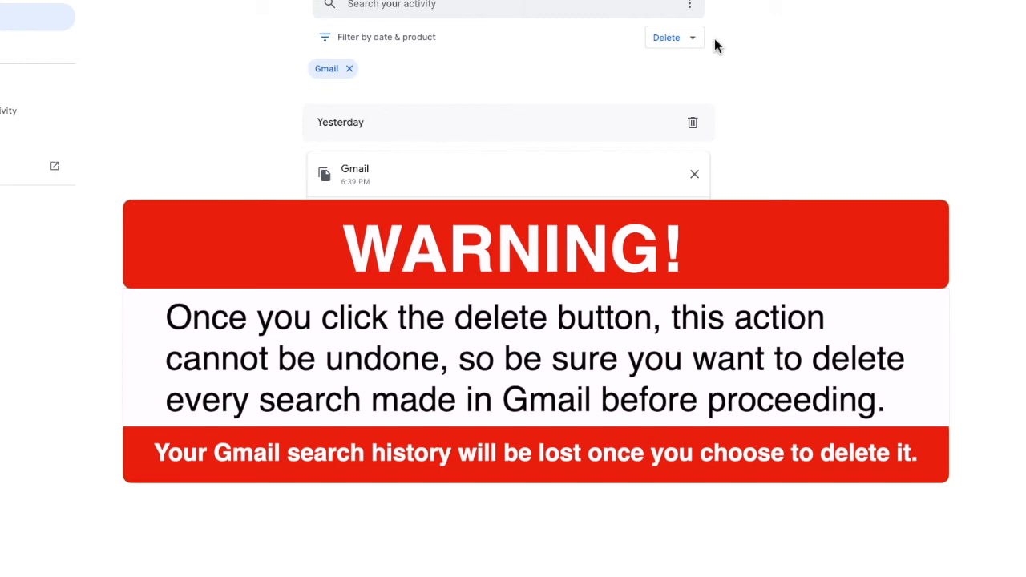
pyautogui.click(667, 37)
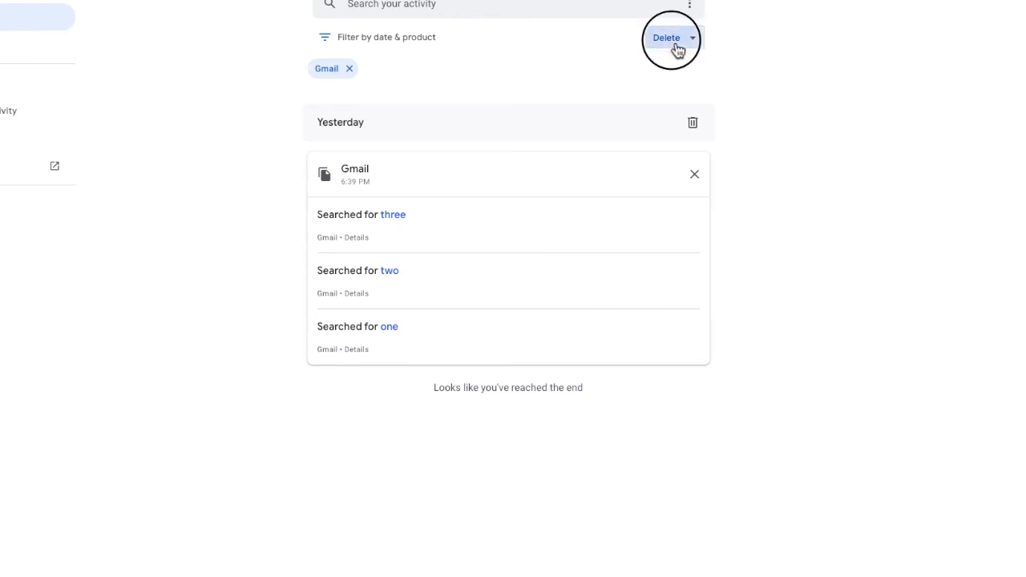
# Delete Gmail activity for All time so the filtered page shows No results.
pyautogui.click(667, 39)
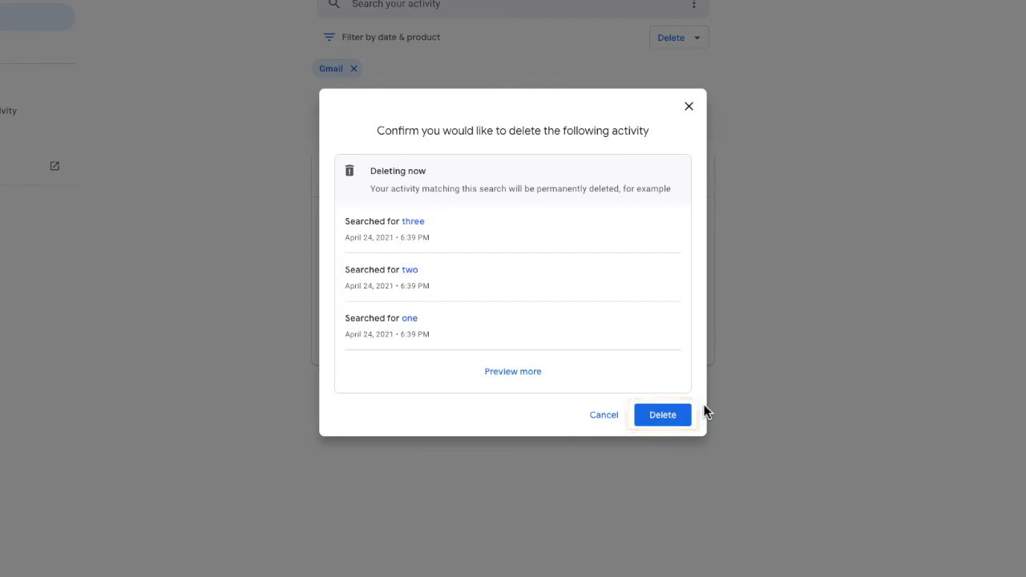
pyautogui.click(661, 413)
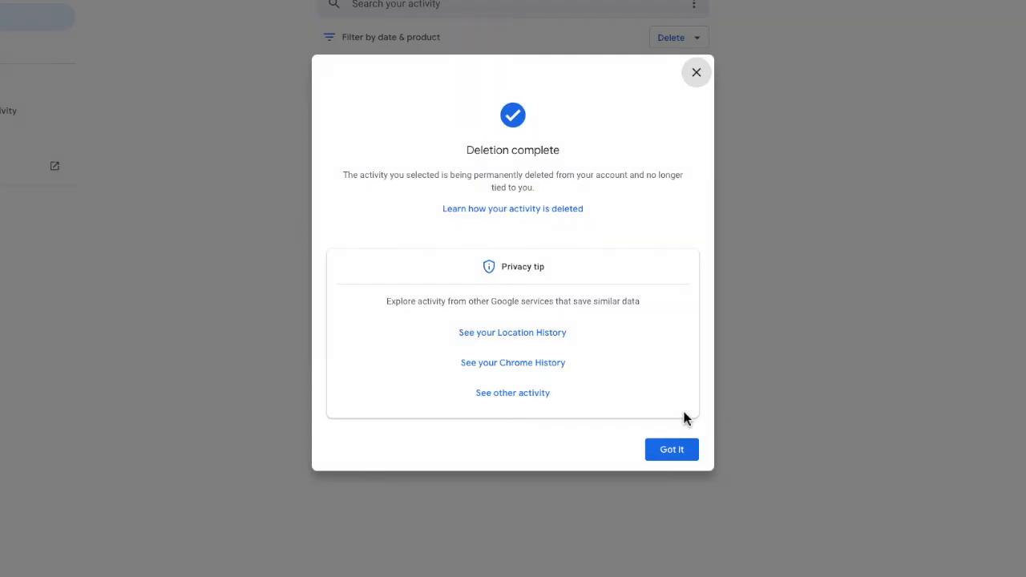
pyautogui.click(670, 449)
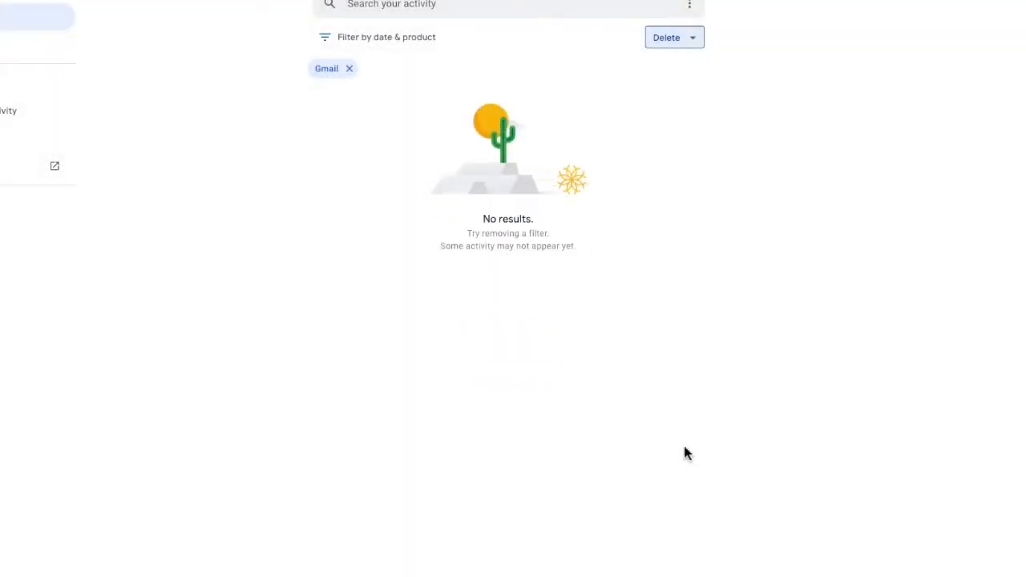